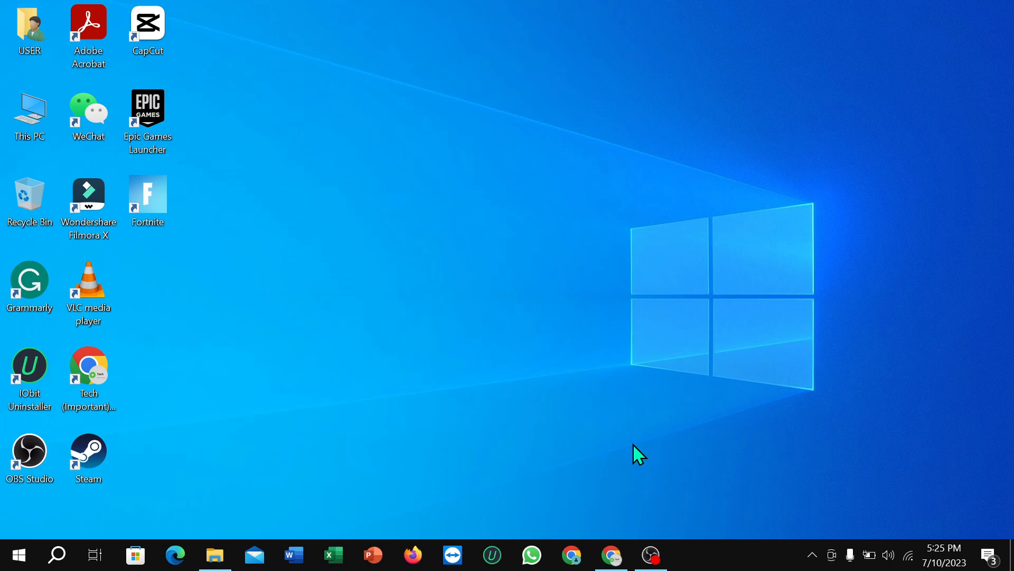
pyautogui.moveTo(467, 396)
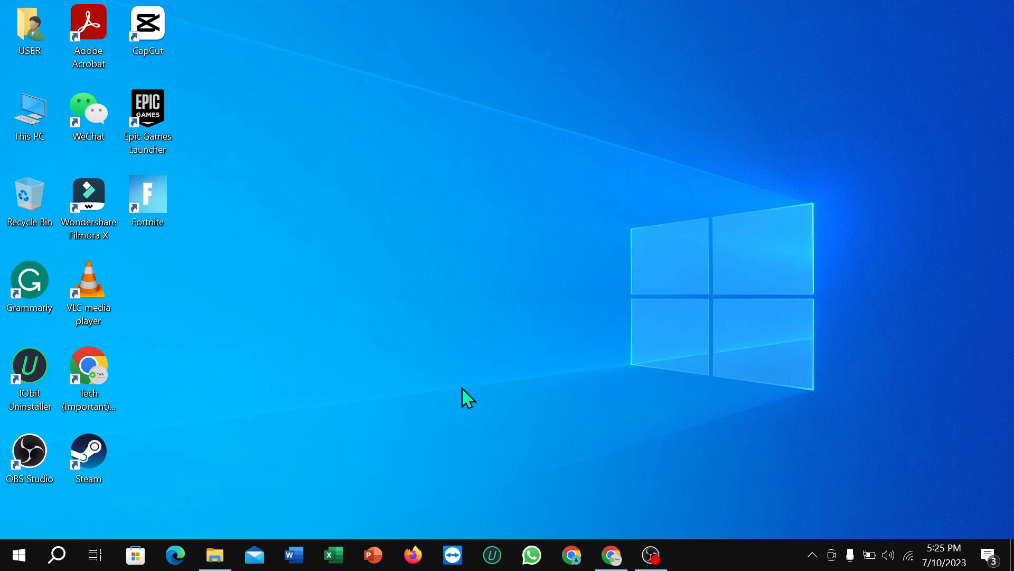
pyautogui.moveTo(483, 390)
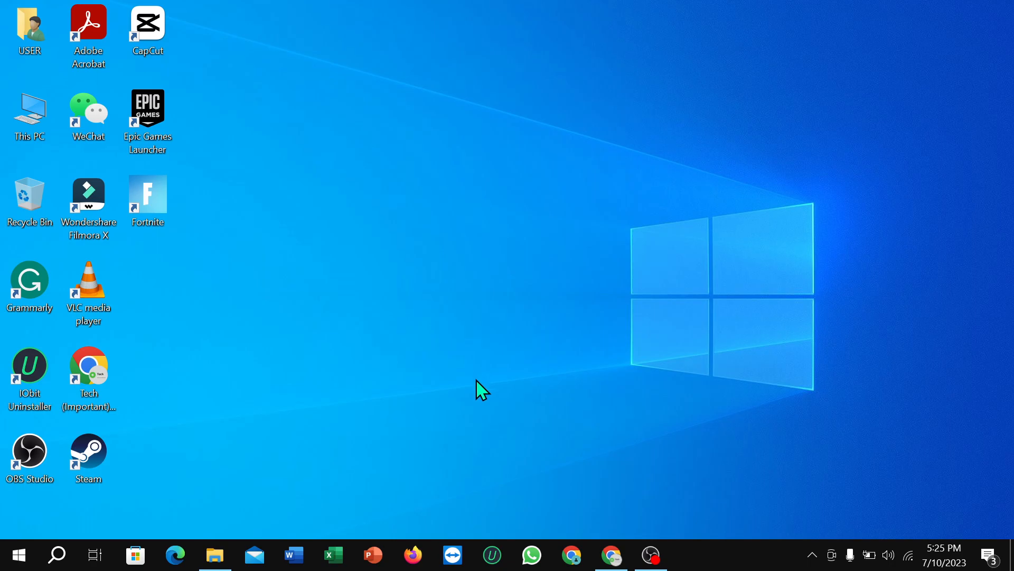
# - Open Device Manager, expand Display adapters, and bring up Intel(R) HD Graphics 620's context menu
pyautogui.rightClick(19, 554)
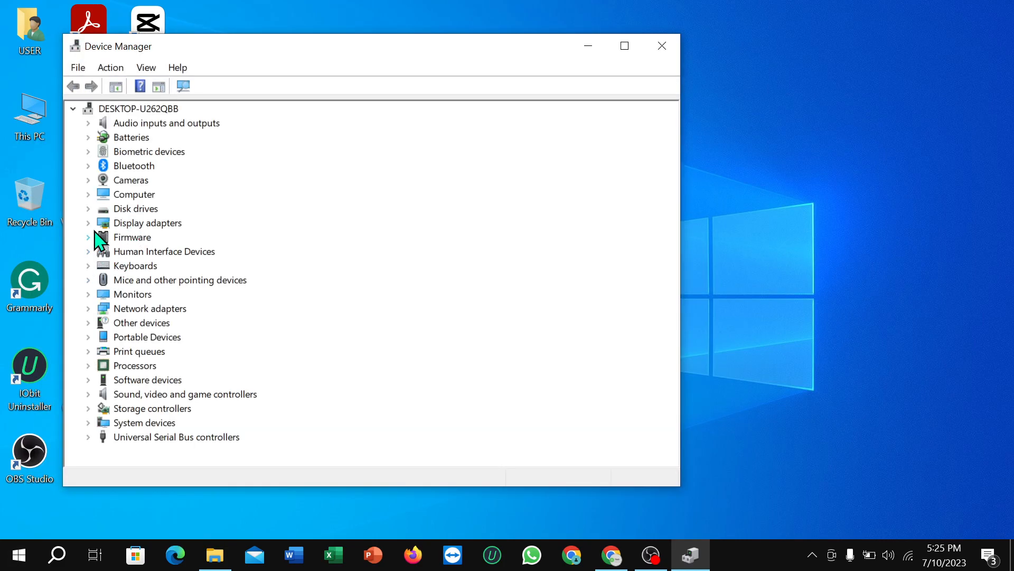
pyautogui.click(89, 223)
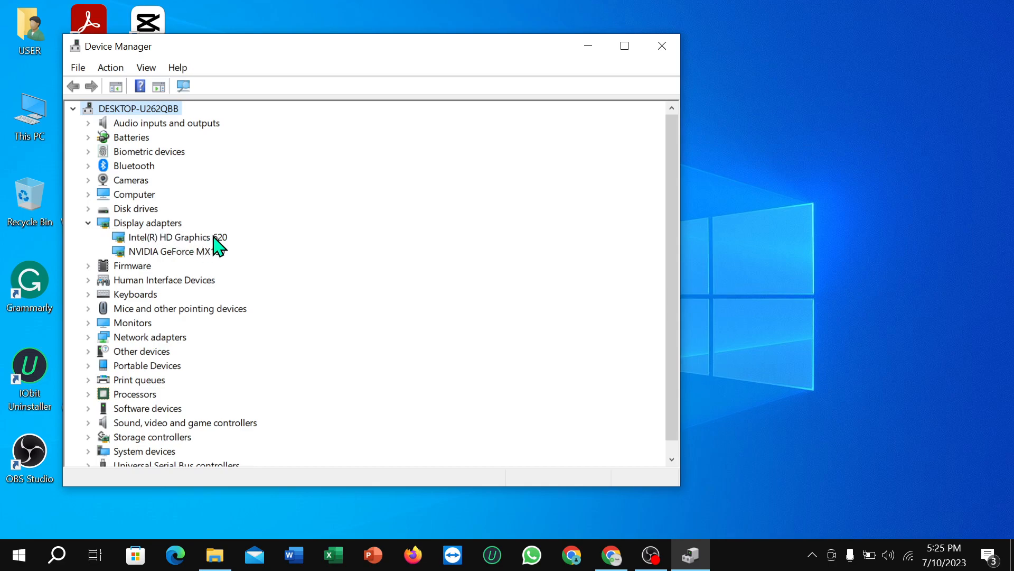
pyautogui.click(169, 237)
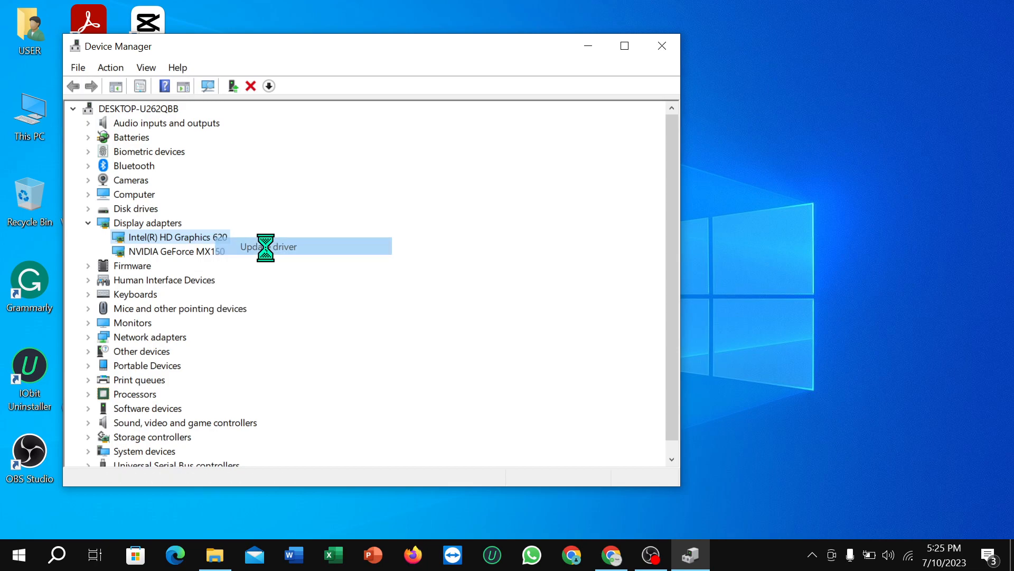
# - Run Update driver for Intel HD Graphics 620, confirming the best drivers are already installed
pyautogui.click(282, 246)
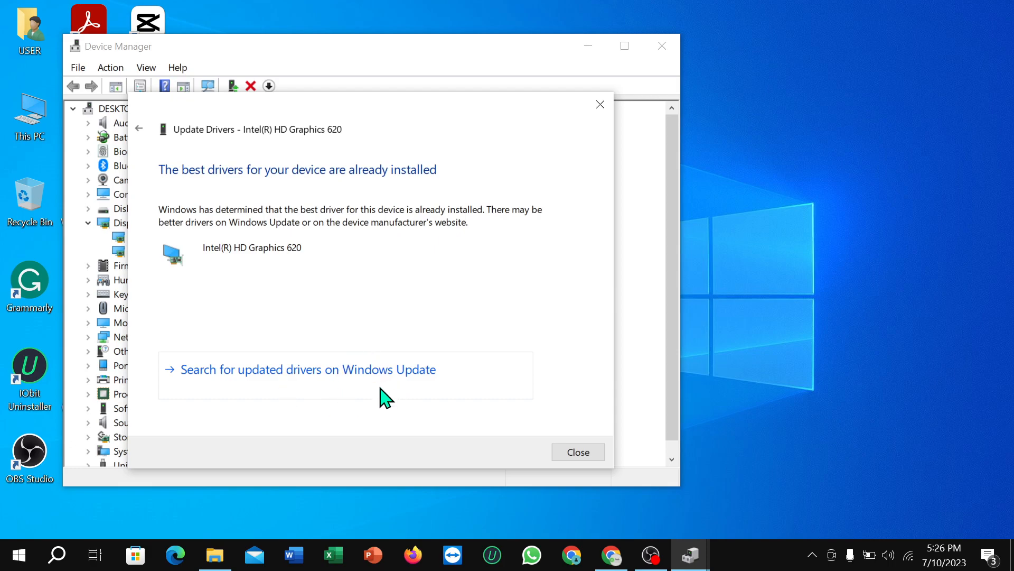
pyautogui.moveTo(410, 318)
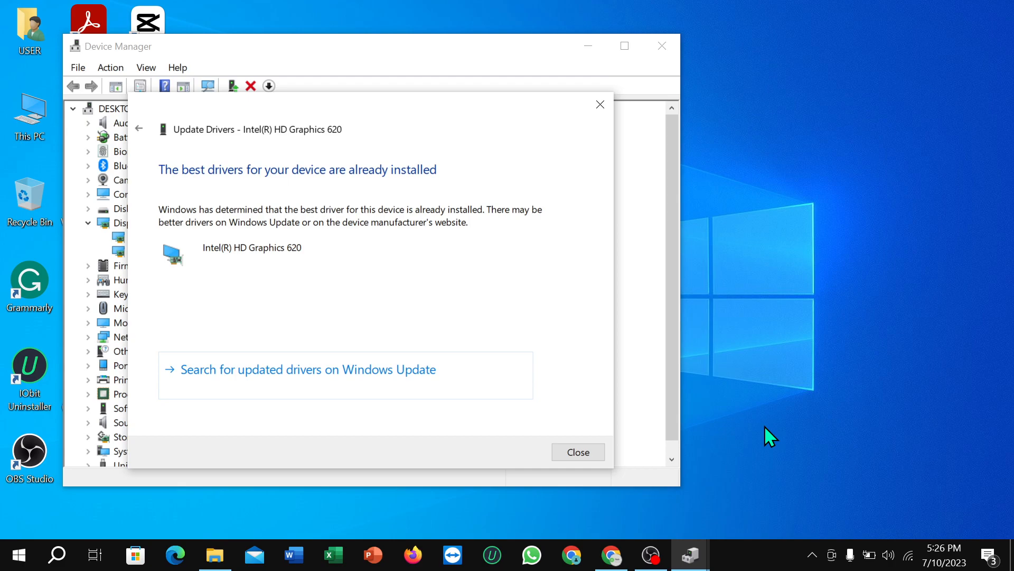
pyautogui.moveTo(650, 554)
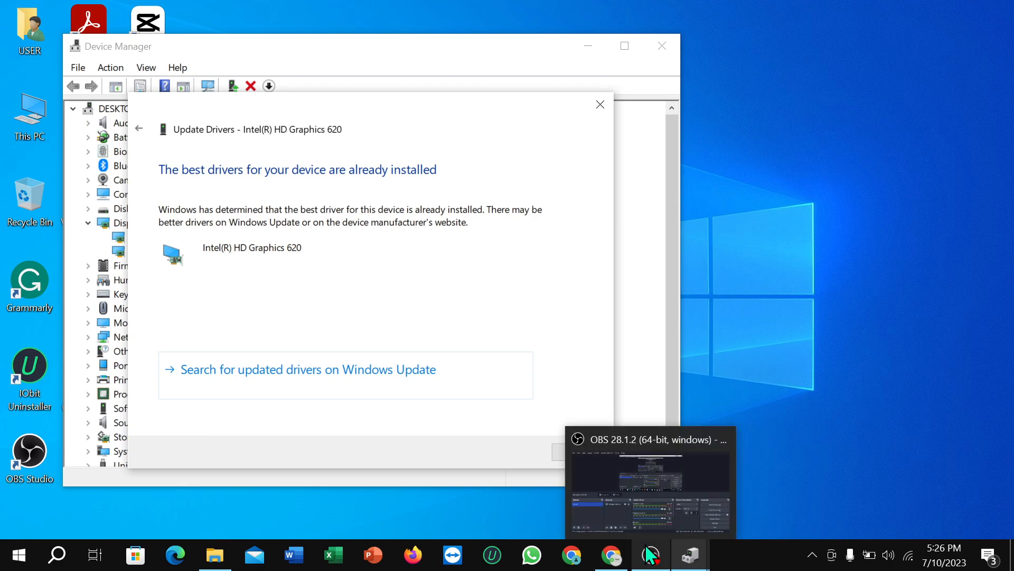
pyautogui.click(651, 556)
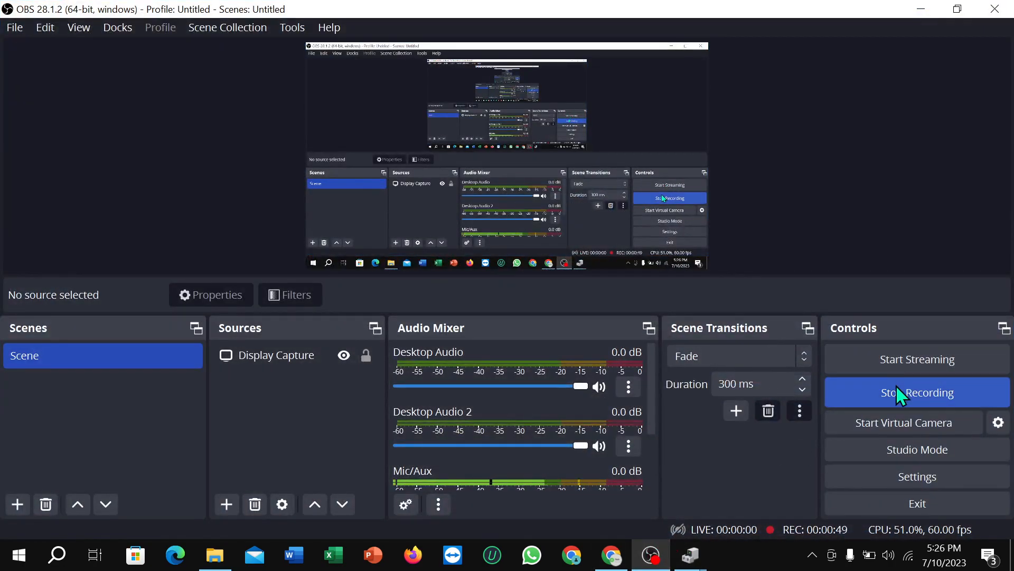